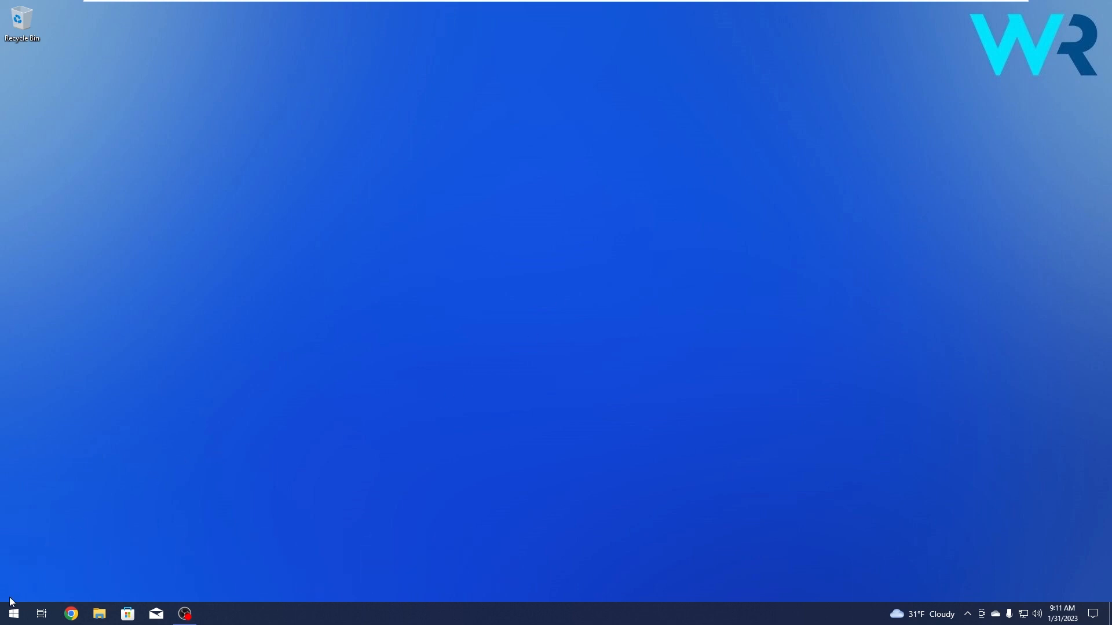
Reach the Windows Update page via Start, Settings and Update & Security, showing error 0x800705b9
{"action": "left_click", "coordinate": [12, 614]}
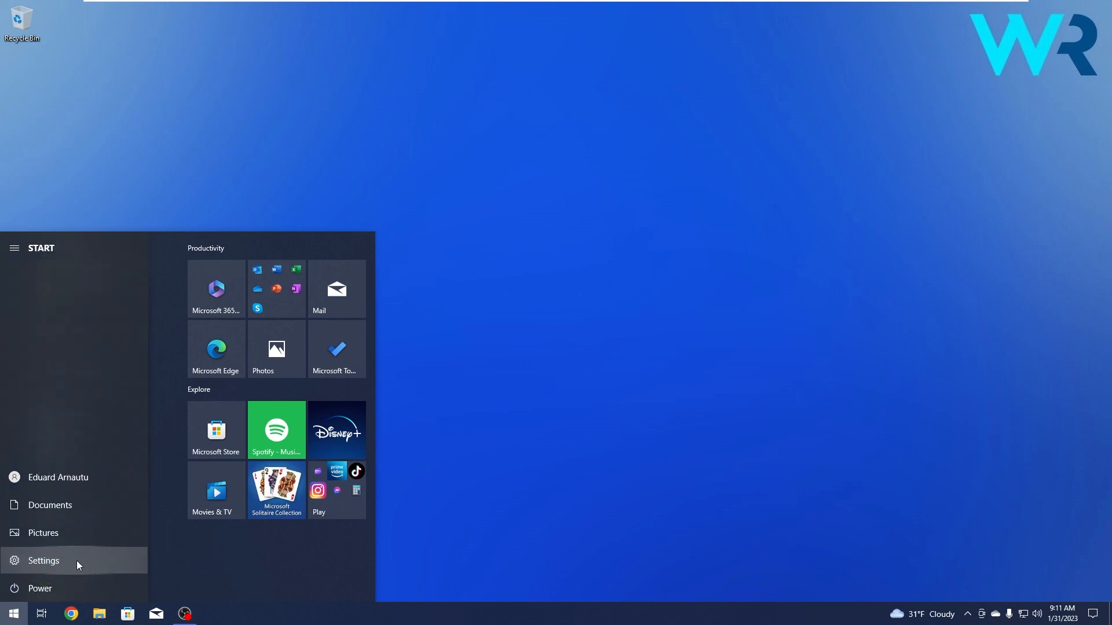
{"action": "left_click", "coordinate": [43, 561]}
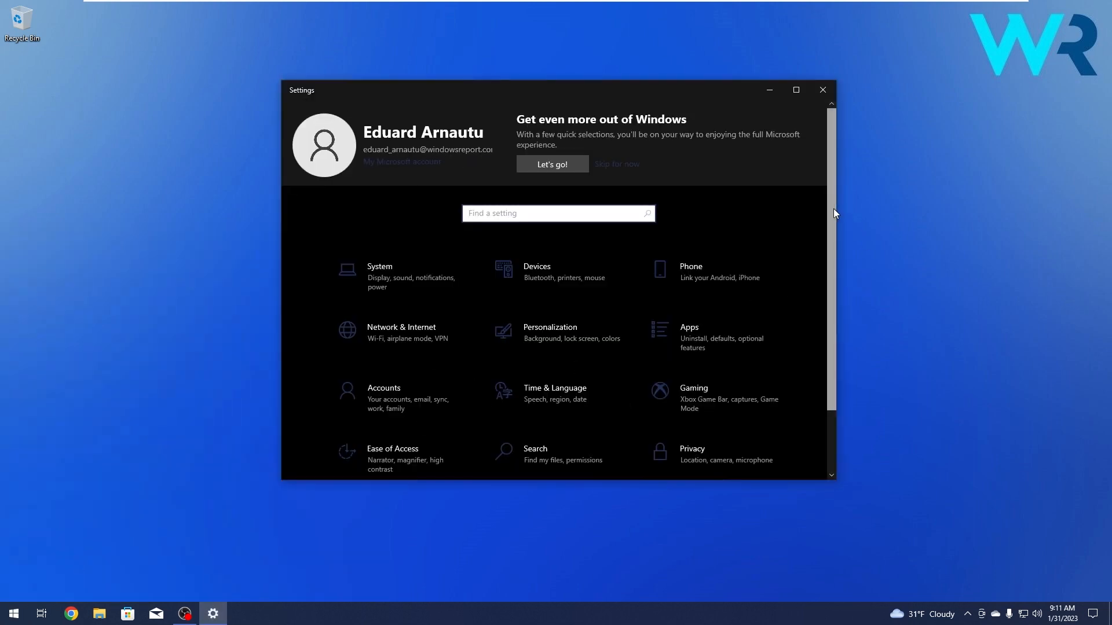
{"action": "scroll", "scroll_direction": "down", "scroll_amount": 3}
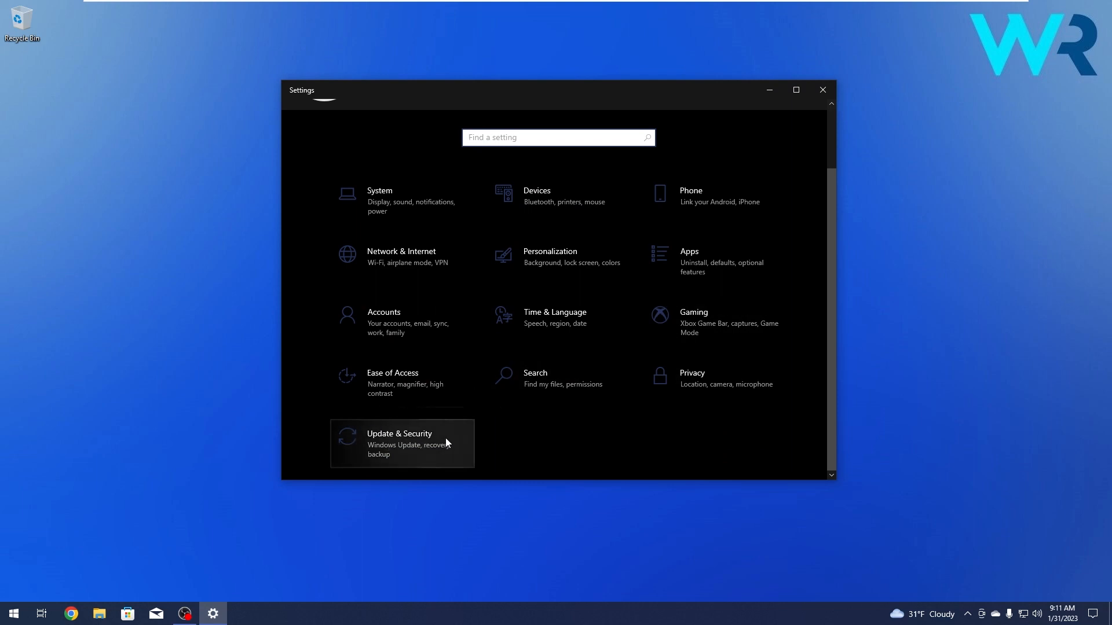
{"action": "left_click", "coordinate": [399, 440]}
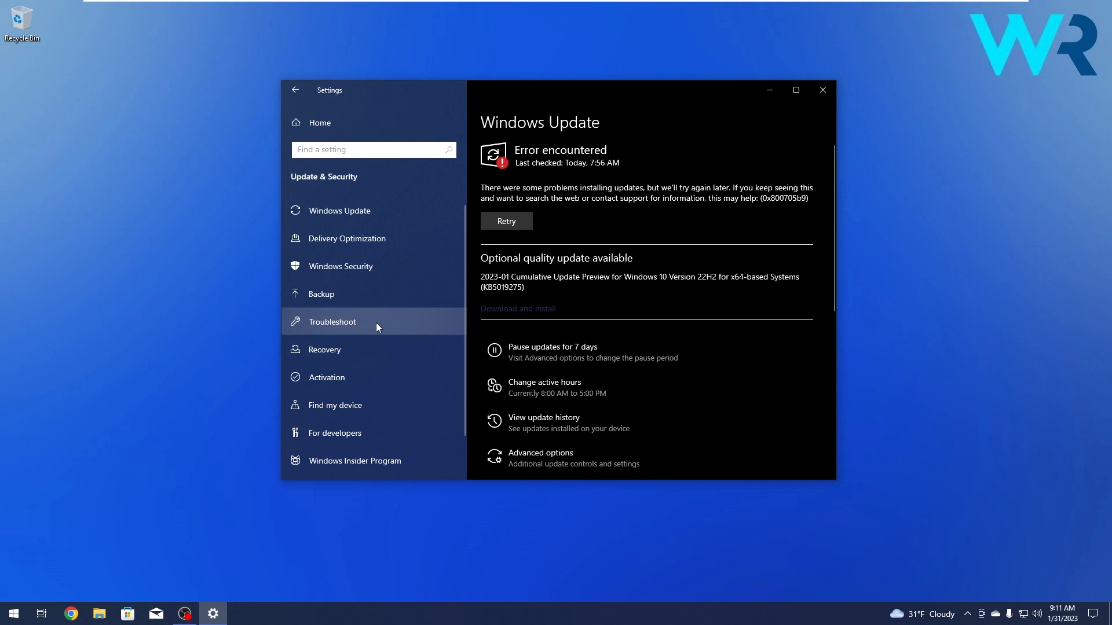
Go to Troubleshoot, Additional troubleshooters, and expand the Windows Update troubleshooter entry
{"action": "left_click", "coordinate": [331, 321]}
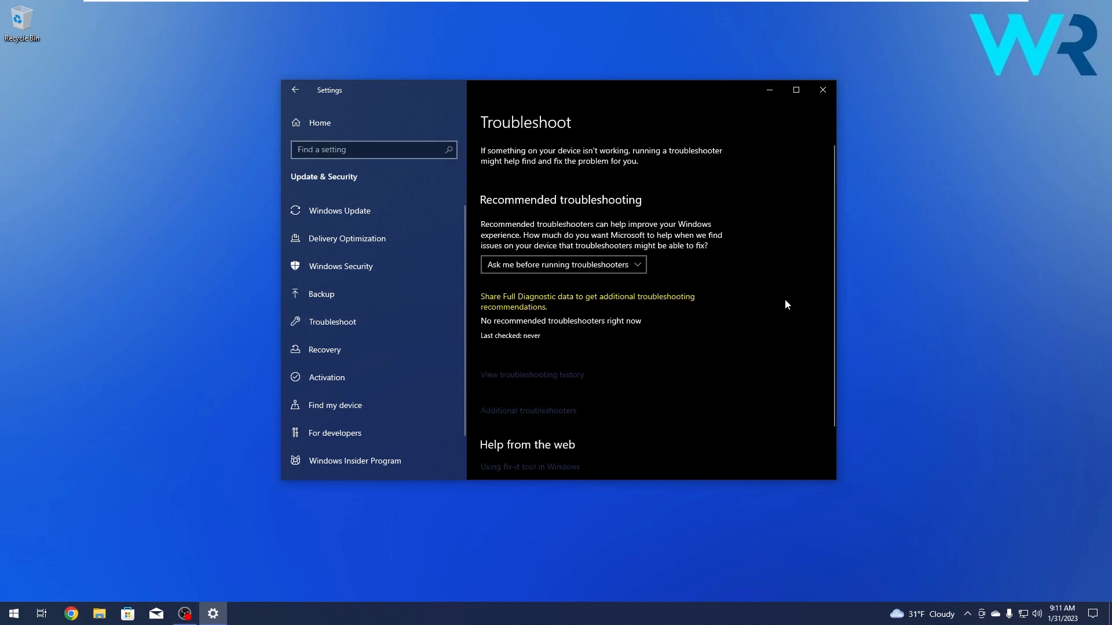
{"action": "mouse_move", "coordinate": [506, 417]}
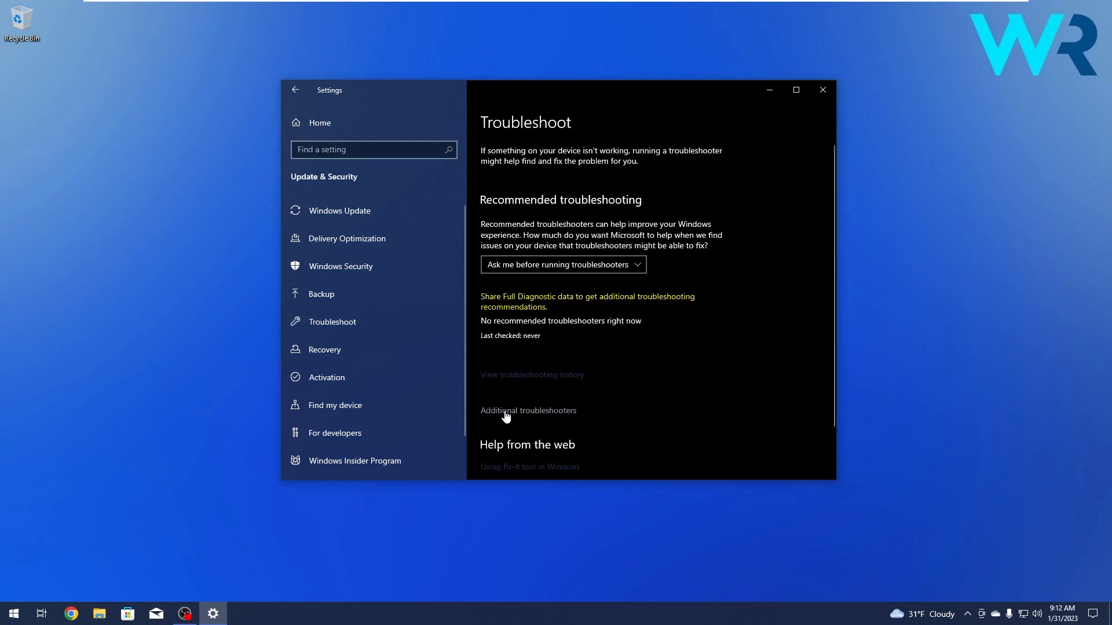
{"action": "left_click", "coordinate": [528, 410]}
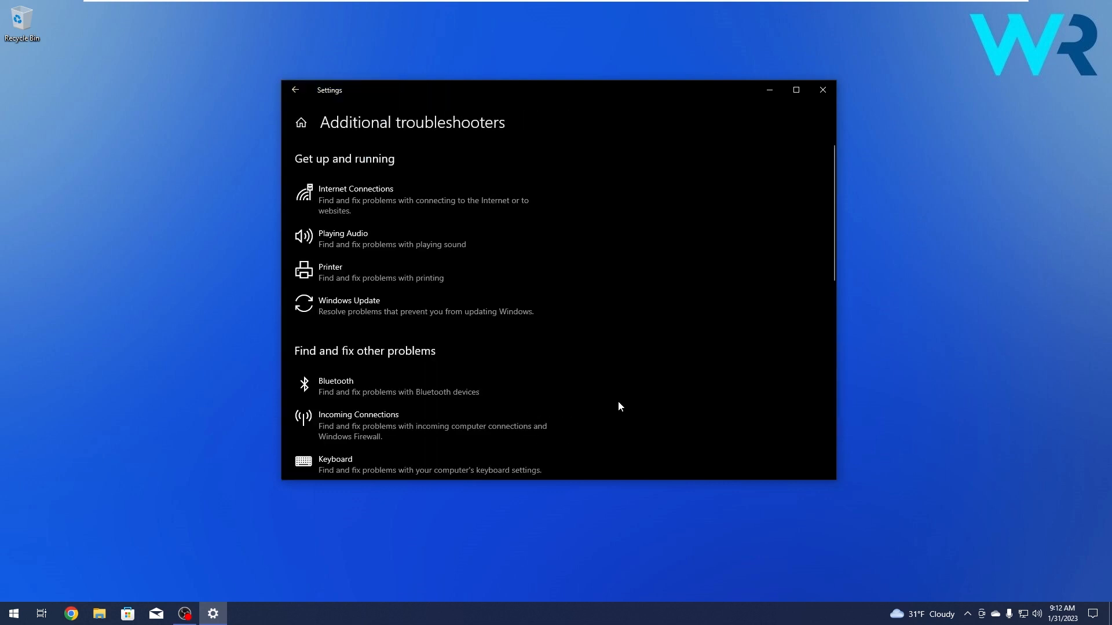
{"action": "mouse_move", "coordinate": [624, 386]}
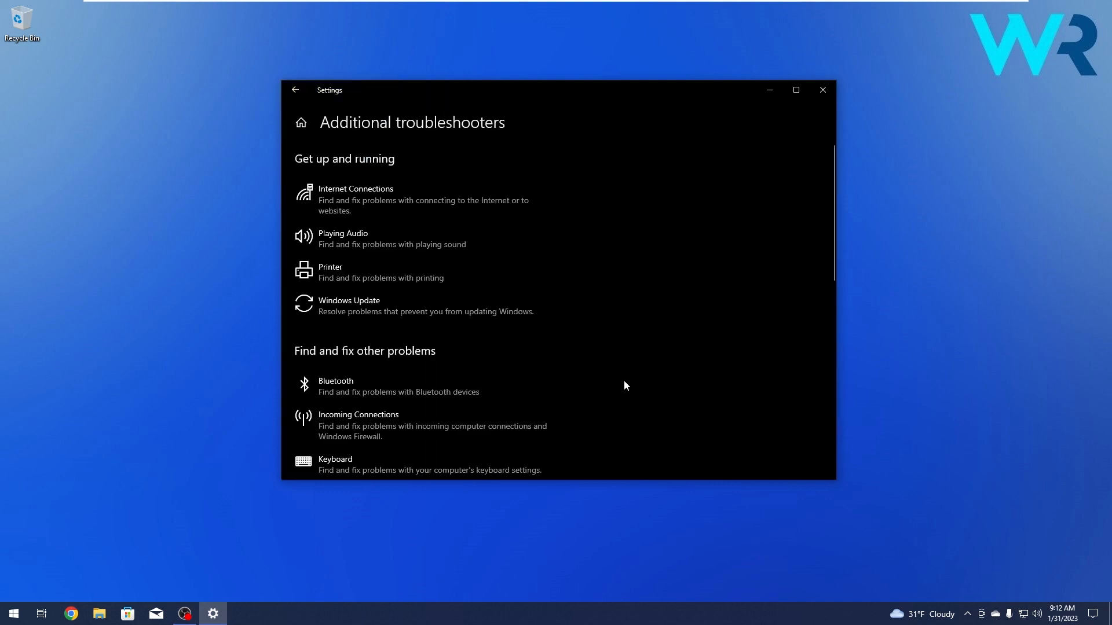
{"action": "left_click", "coordinate": [390, 305]}
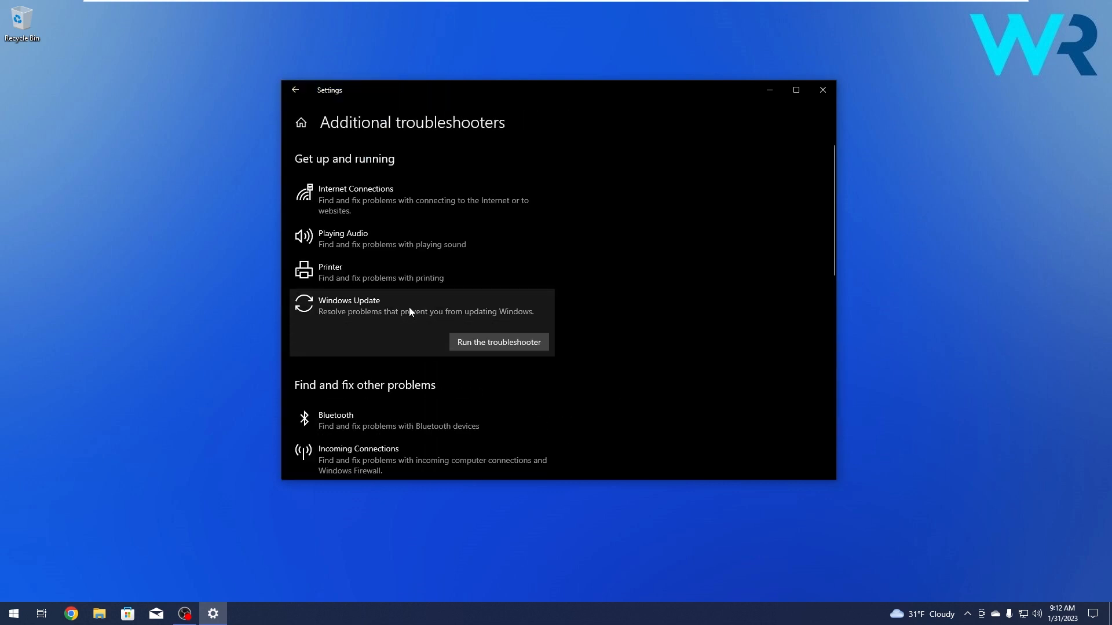
{"action": "mouse_move", "coordinate": [408, 329]}
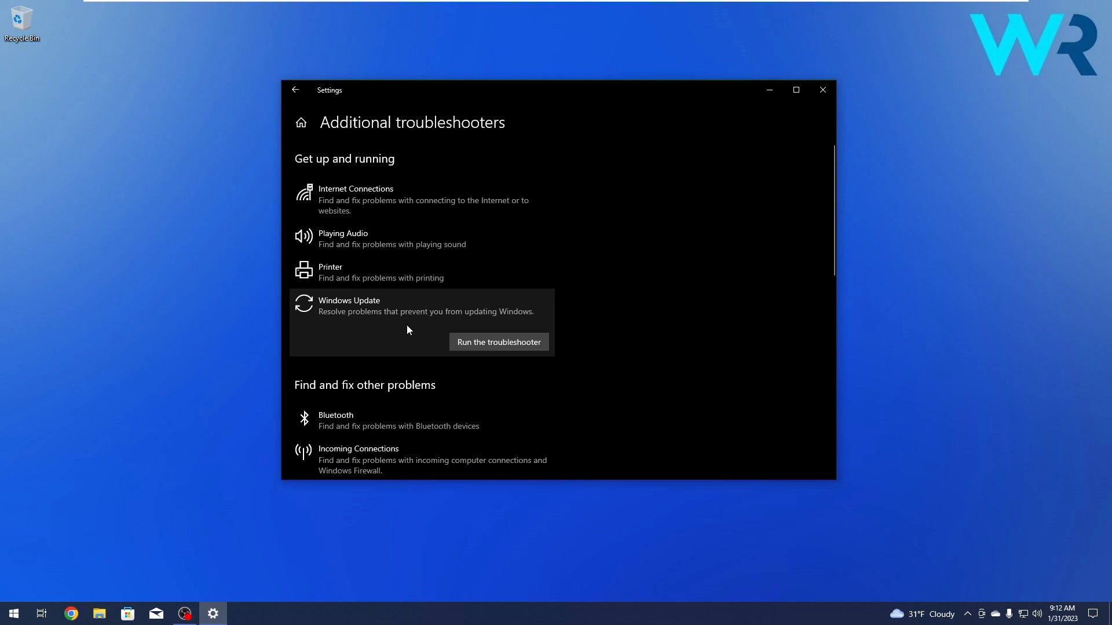
Run the Windows Update troubleshooter, then close it once it begins detecting problems
{"action": "left_click", "coordinate": [497, 342]}
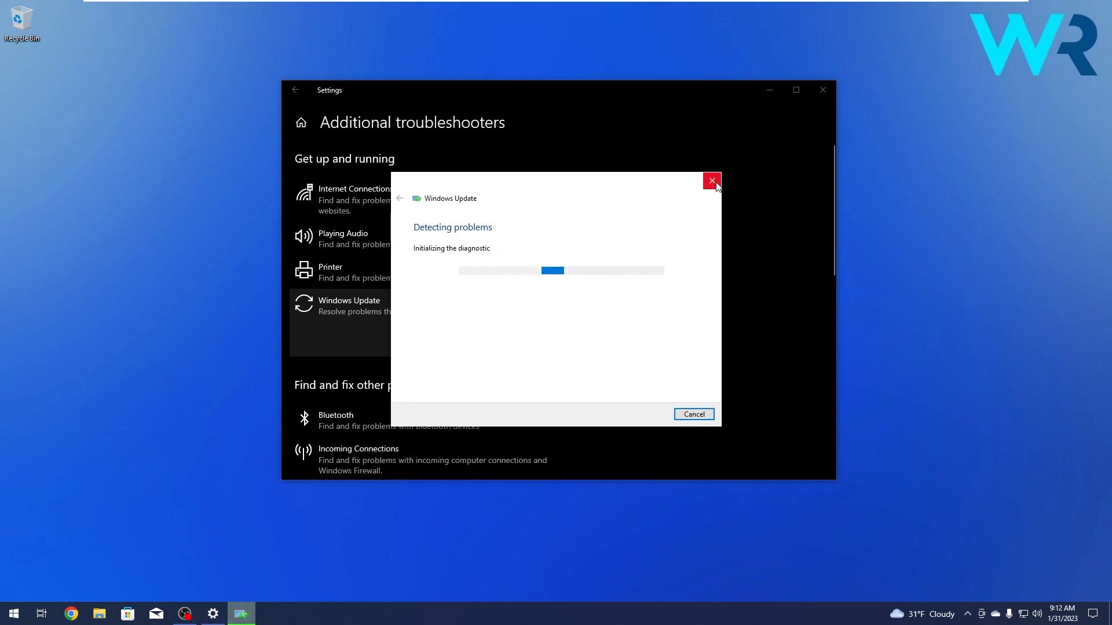
{"action": "left_click", "coordinate": [711, 181]}
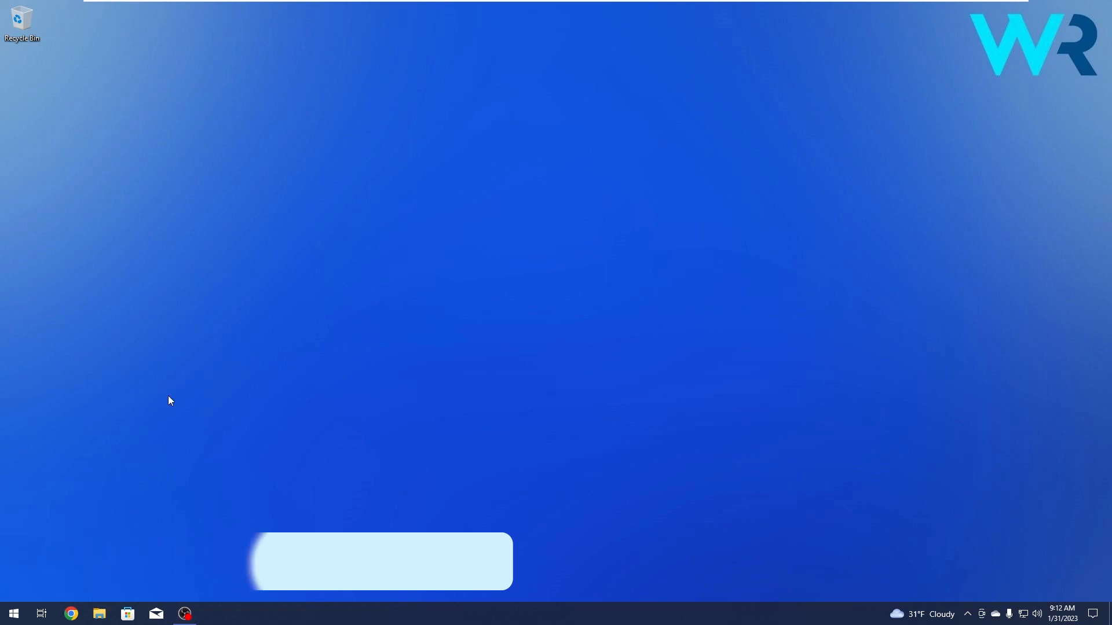
Search for cmd and launch Command Prompt as administrator
{"action": "type", "text": "cmd"}
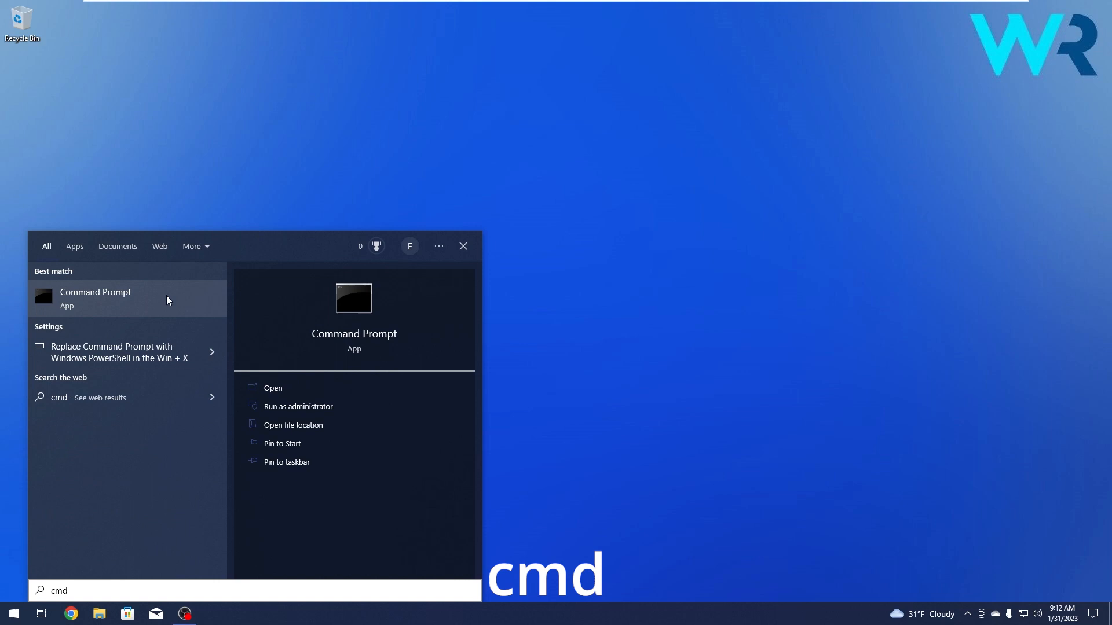
{"action": "left_click", "coordinate": [297, 406]}
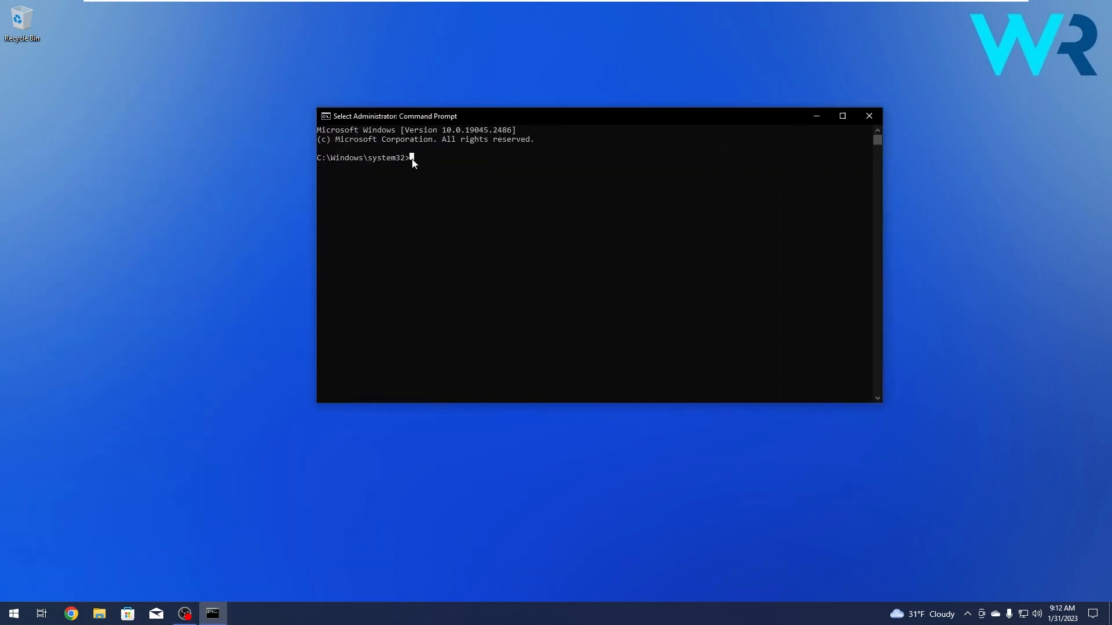
Enter DISM.exe /Online /Cleanup-Image /Restorehealth at the elevated prompt
{"action": "type", "text": "DISM.exe /"}
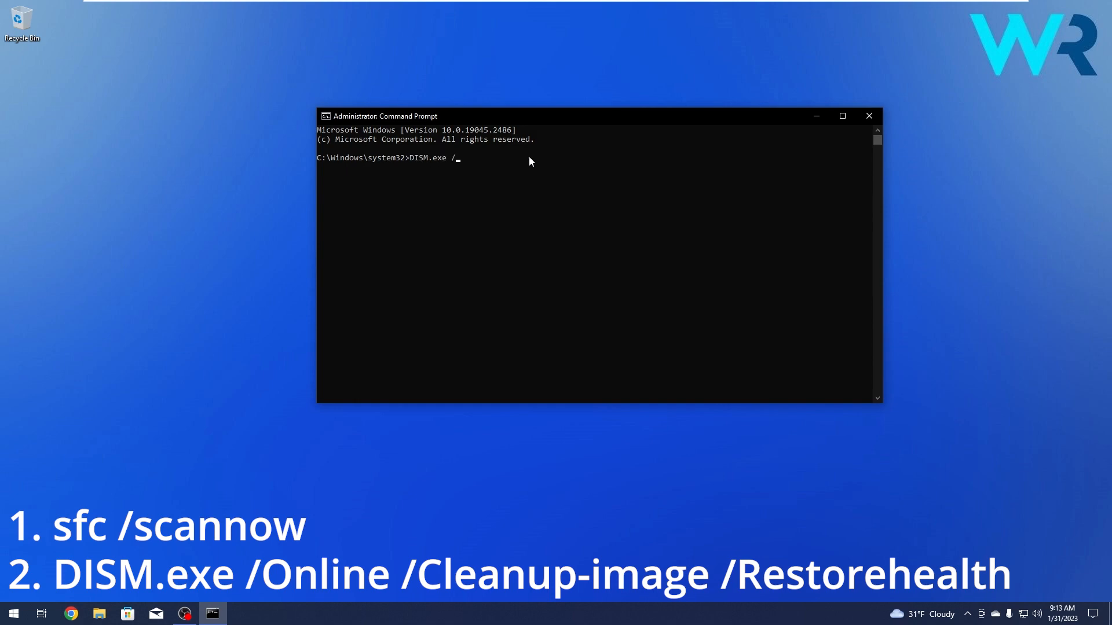
{"action": "type", "text": "Online /Cleanup-Image /Restore"}
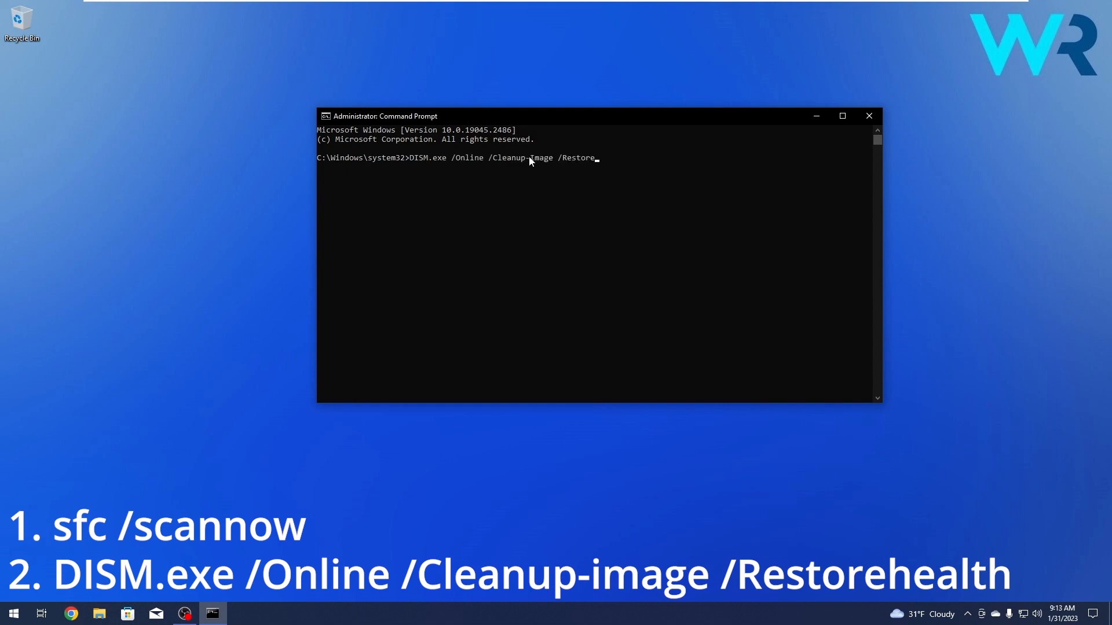
{"action": "type", "text": "health"}
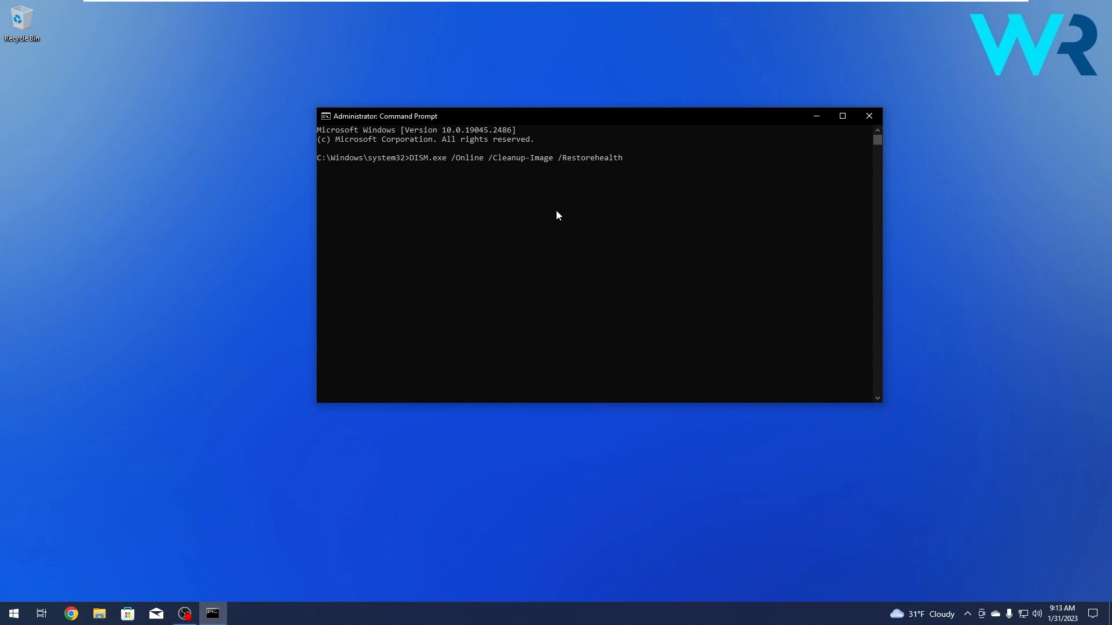
{"action": "mouse_move", "coordinate": [877, 154]}
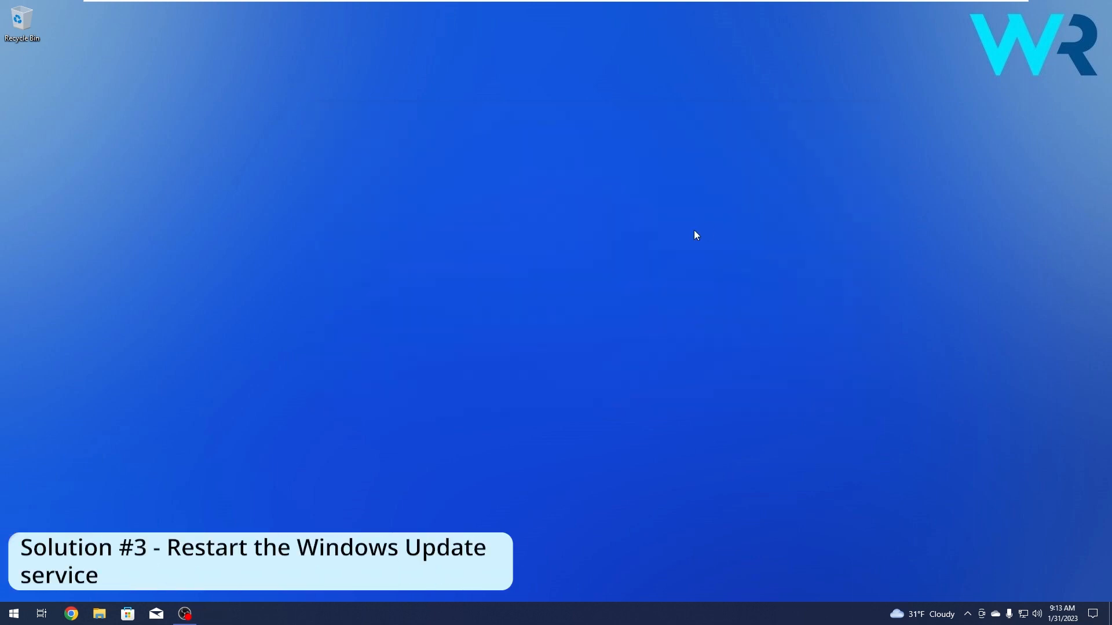
{"action": "mouse_move", "coordinate": [684, 236]}
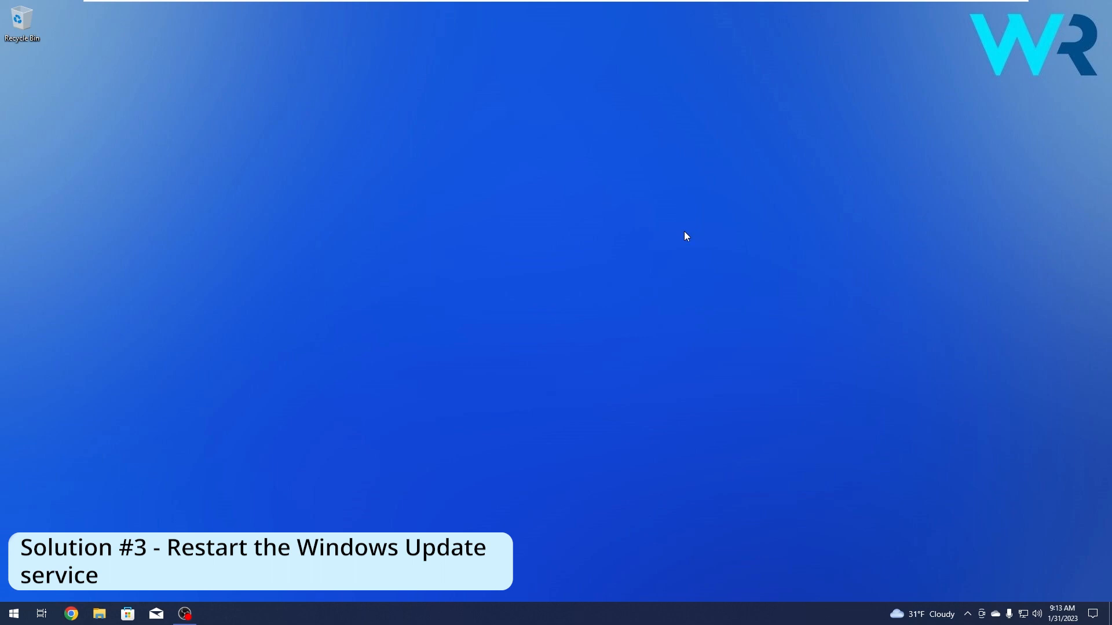
Search for services from Start to launch the Services console
{"action": "left_click", "coordinate": [13, 613]}
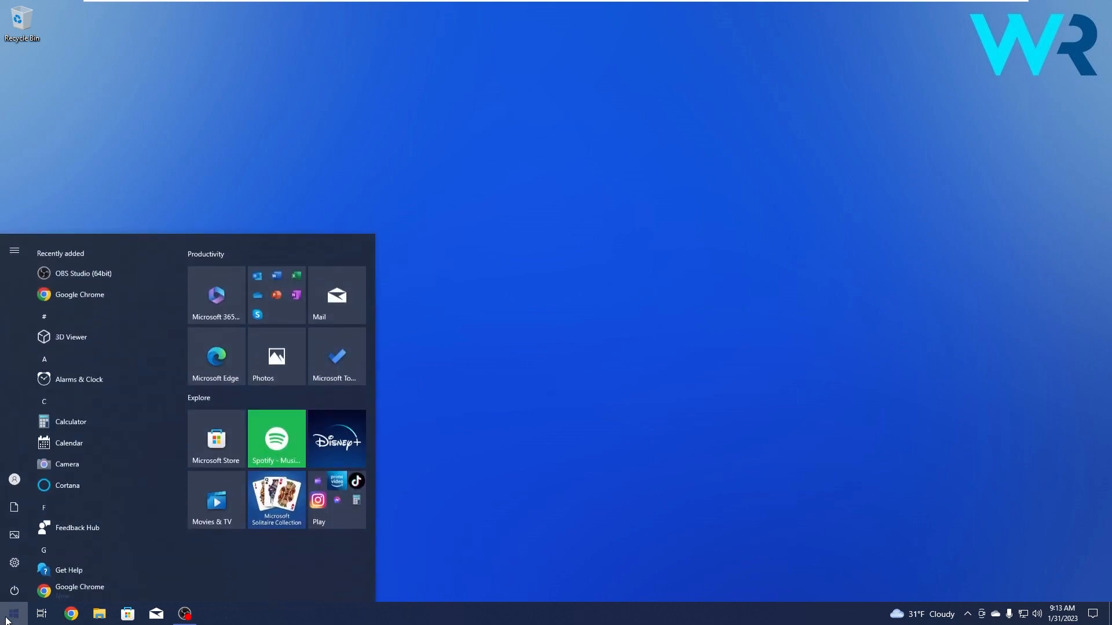
{"action": "type", "text": "services"}
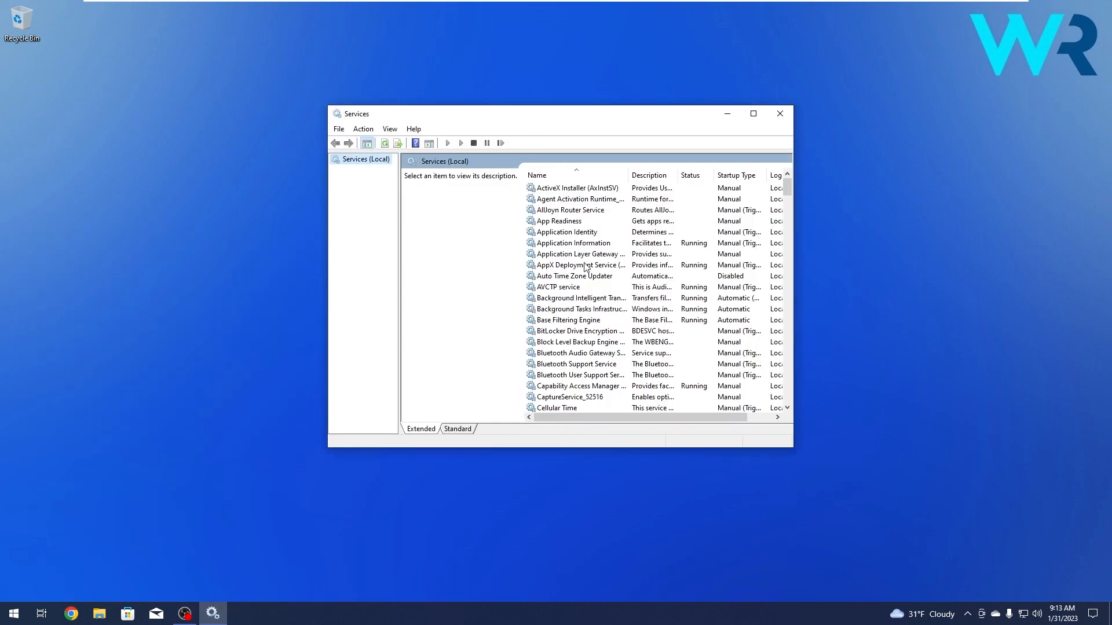
{"action": "mouse_move", "coordinate": [578, 264]}
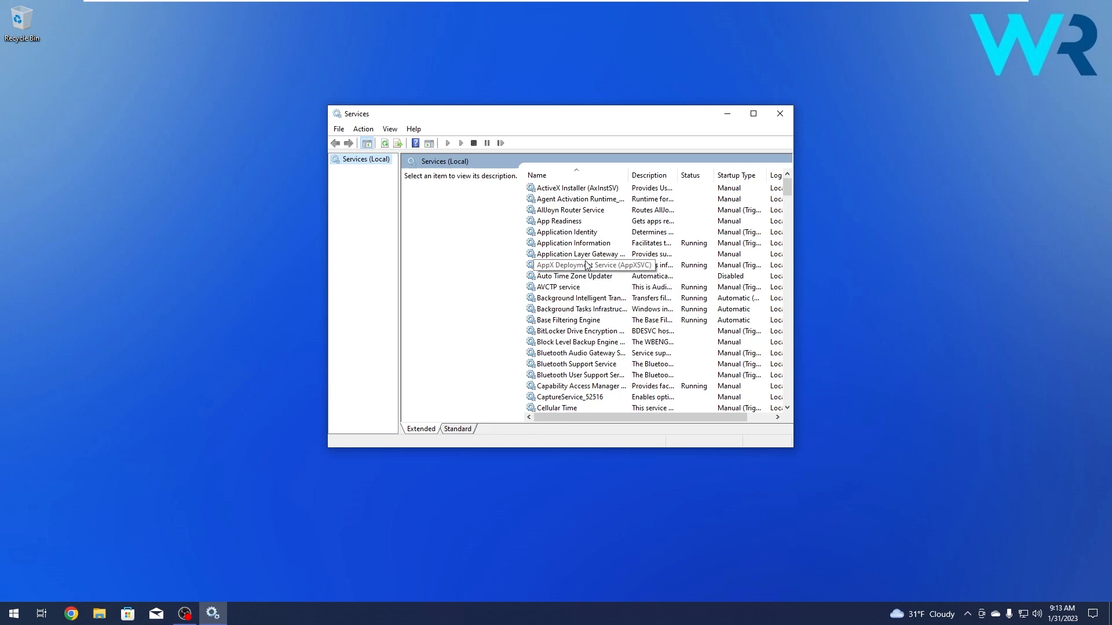
Scroll the services list and select the Windows Update service
{"action": "left_click", "coordinate": [566, 232]}
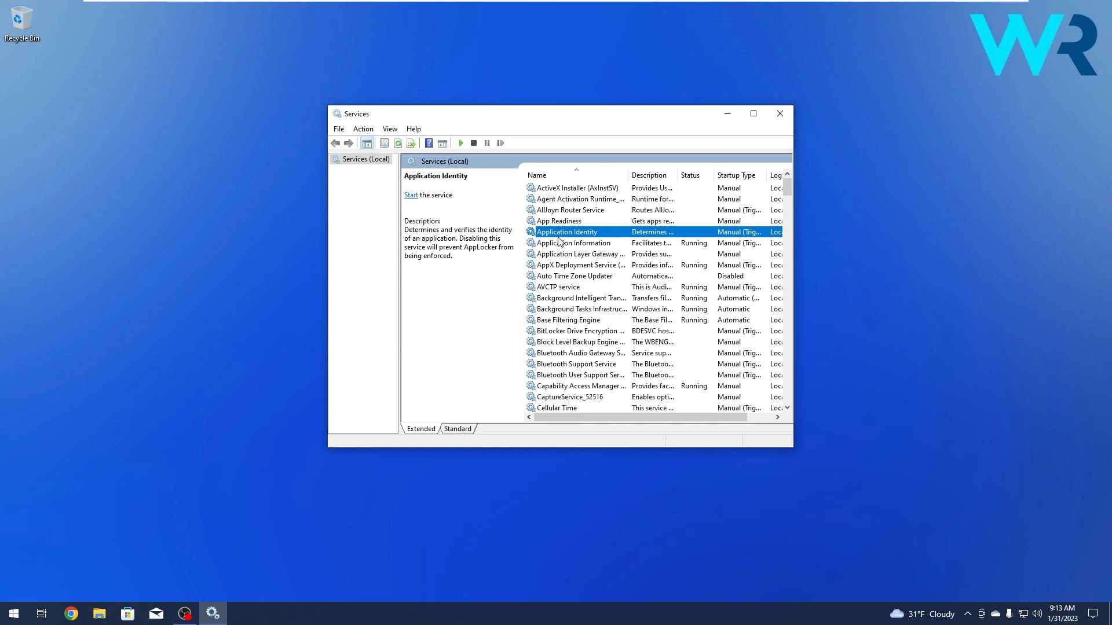
{"action": "scroll", "scroll_direction": "down", "scroll_amount": 3}
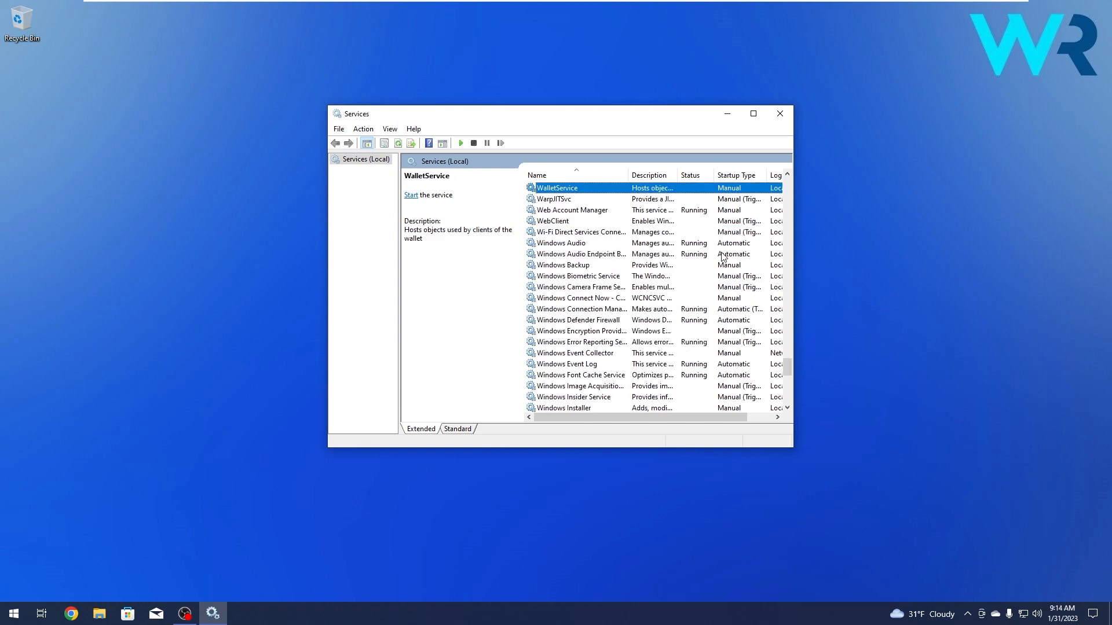
{"action": "scroll", "scroll_direction": "down", "scroll_amount": 3}
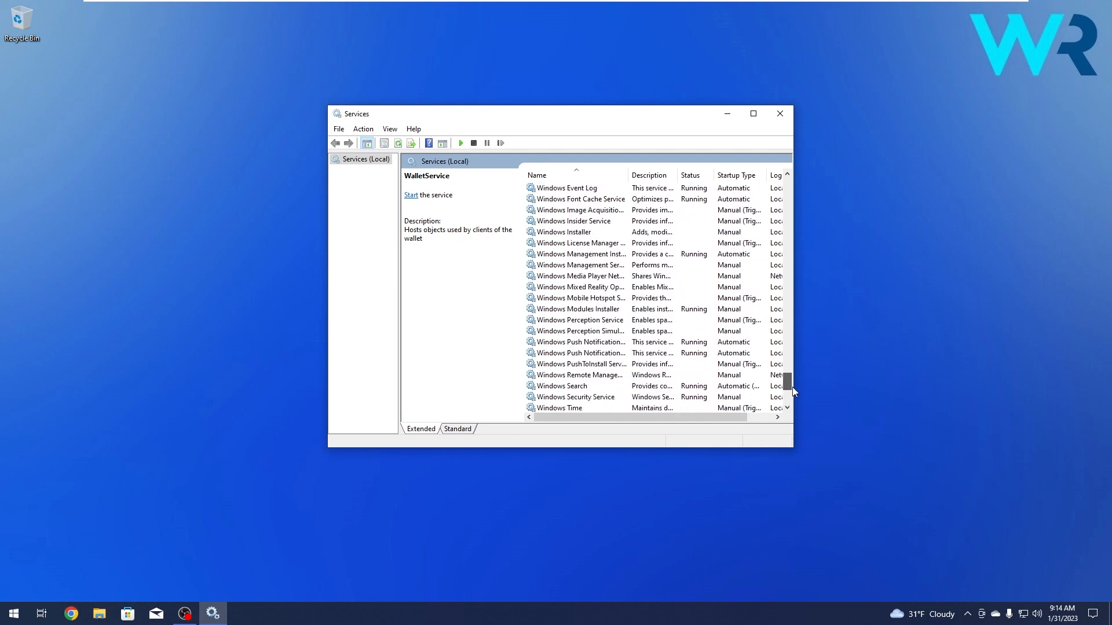
{"action": "left_click", "coordinate": [563, 297]}
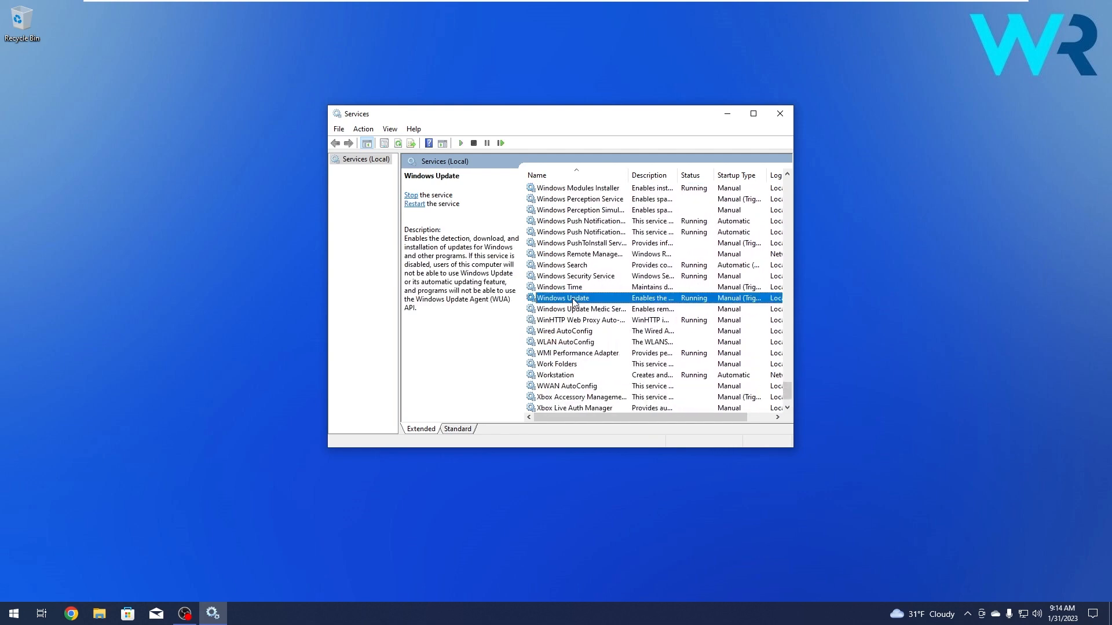
Stop and restart Windows Update in its properties, cancel the startup type change, and close Services
{"action": "double_click", "coordinate": [561, 298]}
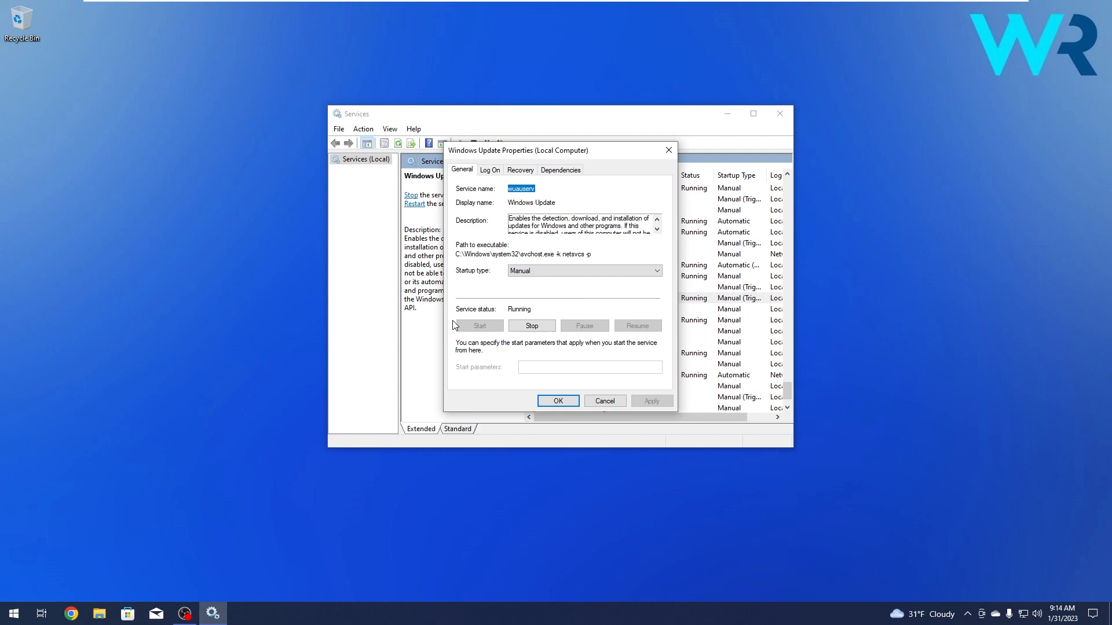
{"action": "mouse_move", "coordinate": [528, 326]}
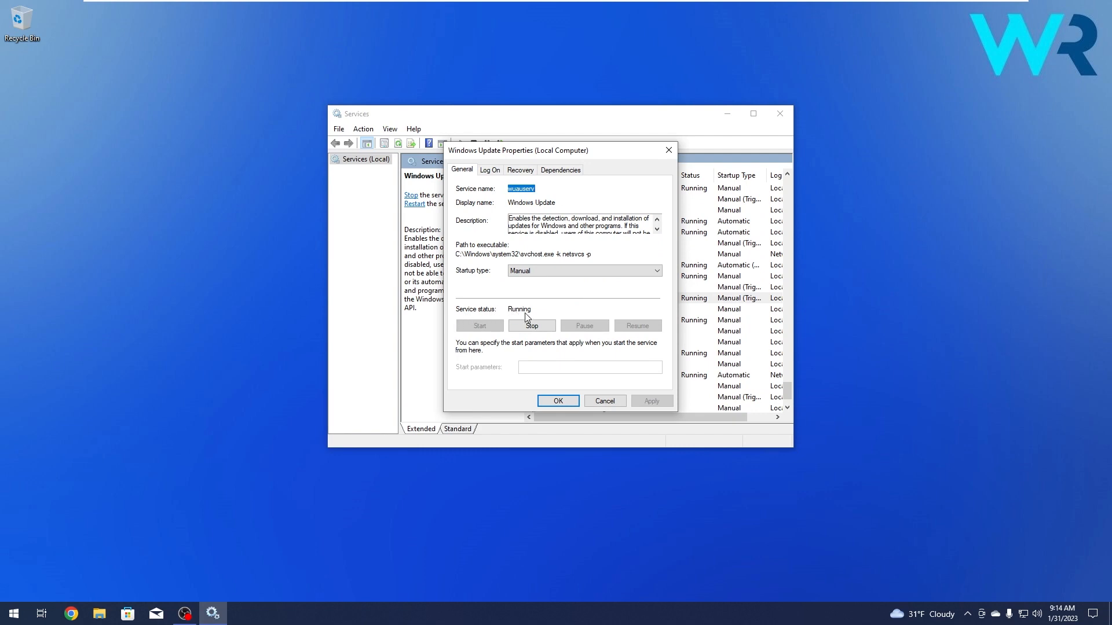
{"action": "mouse_move", "coordinate": [559, 342]}
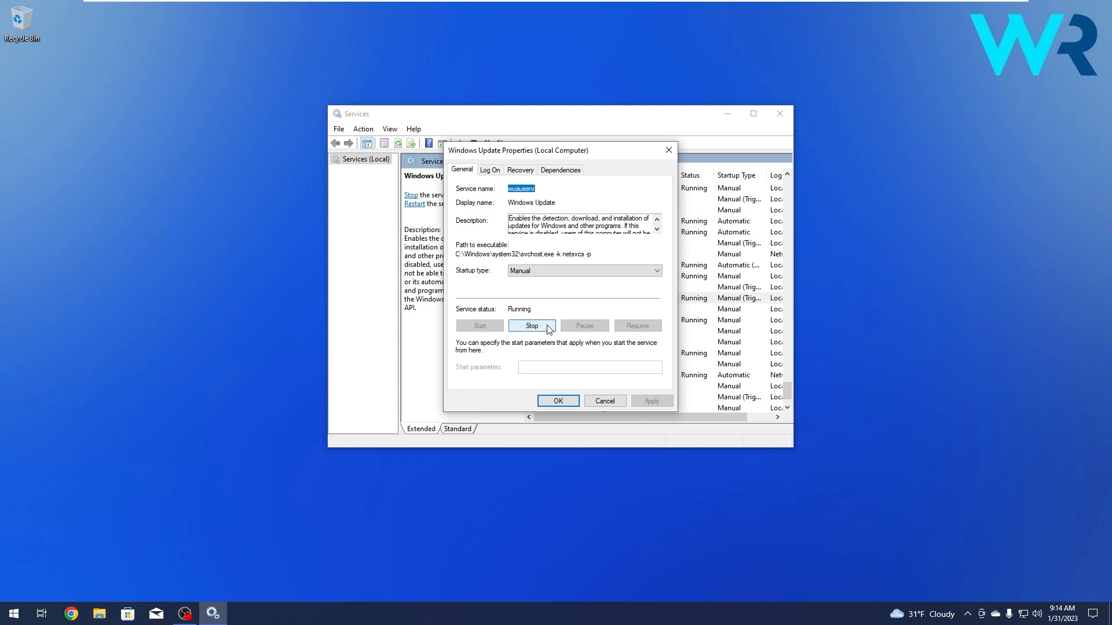
{"action": "left_click", "coordinate": [531, 325]}
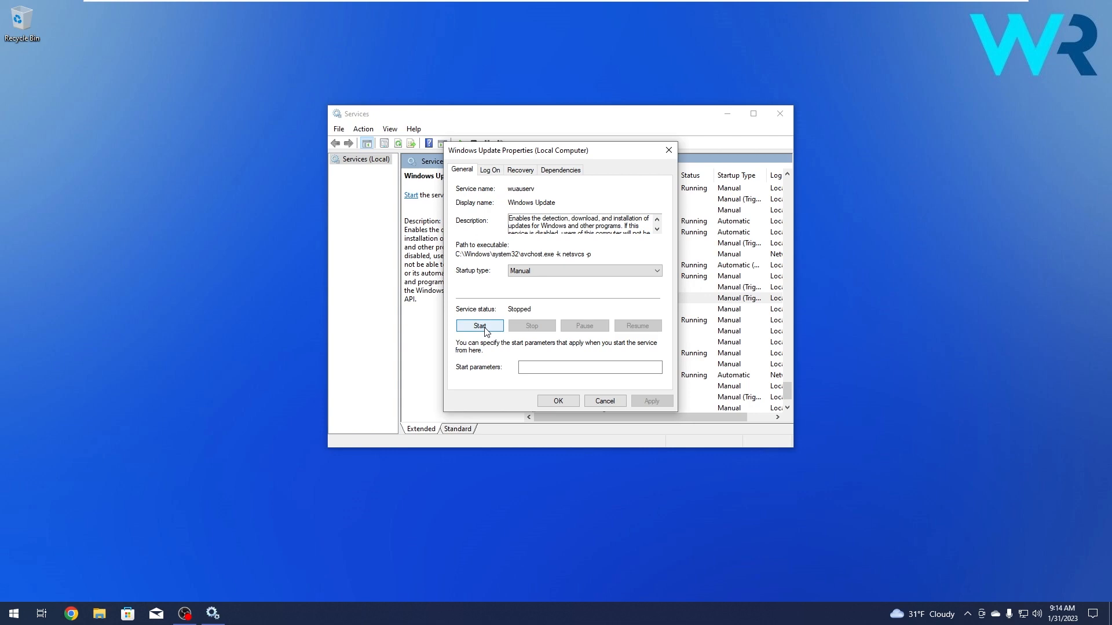
{"action": "left_click", "coordinate": [479, 326]}
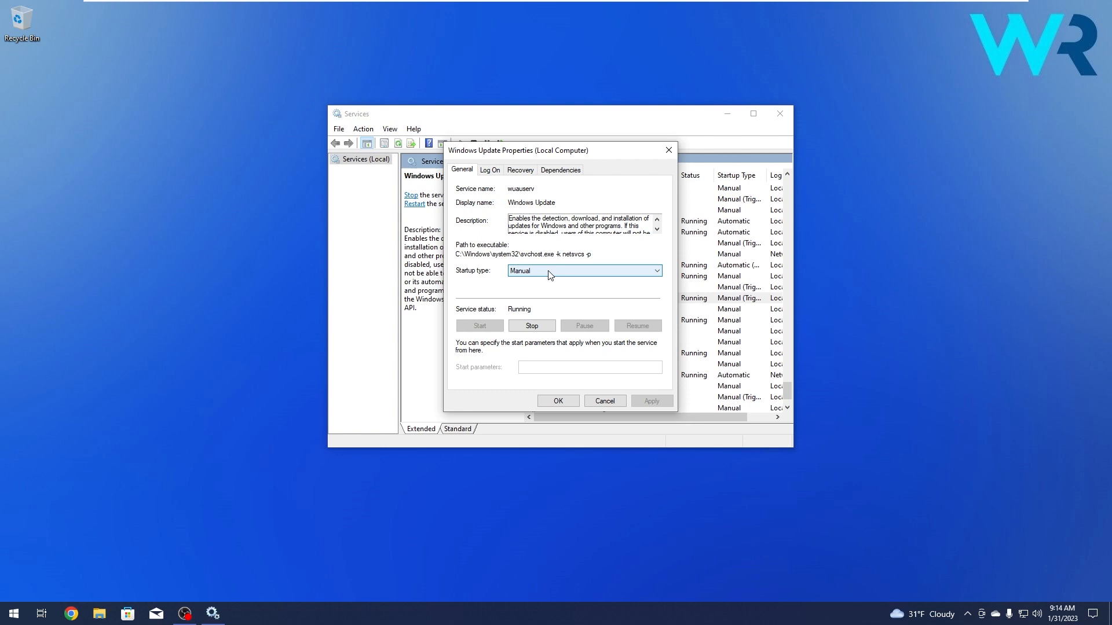
{"action": "left_click", "coordinate": [581, 271]}
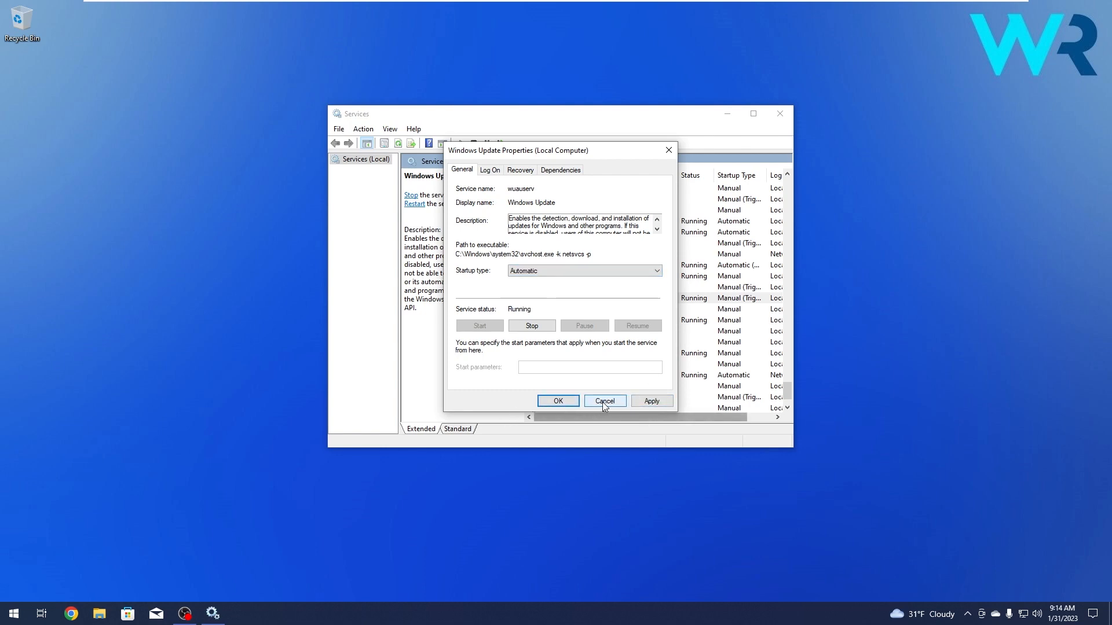
{"action": "left_click", "coordinate": [604, 401]}
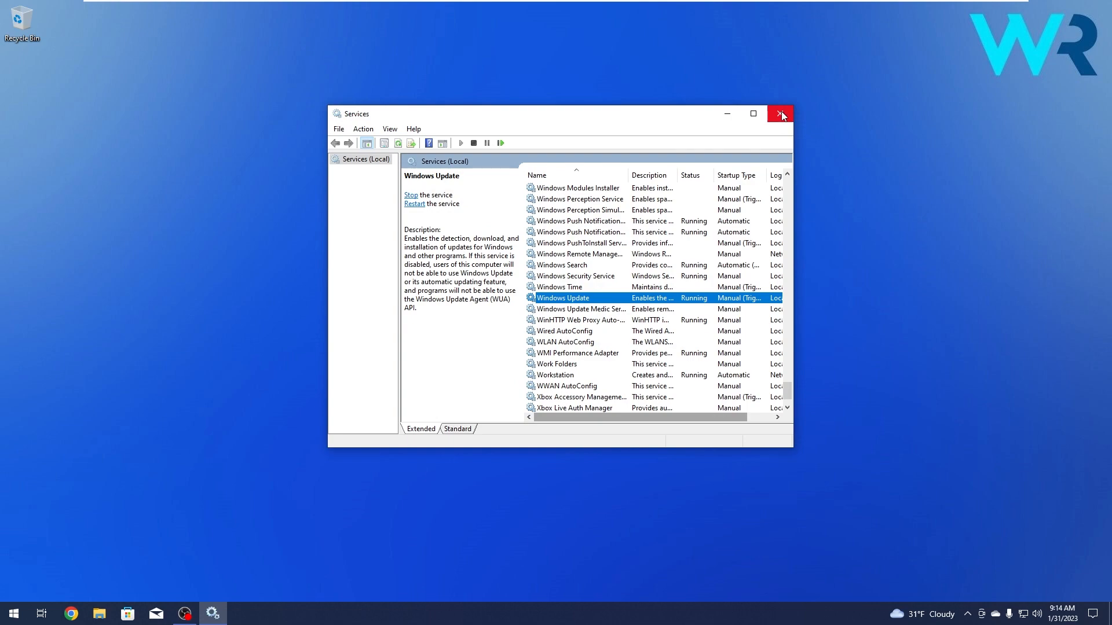
{"action": "left_click", "coordinate": [780, 114]}
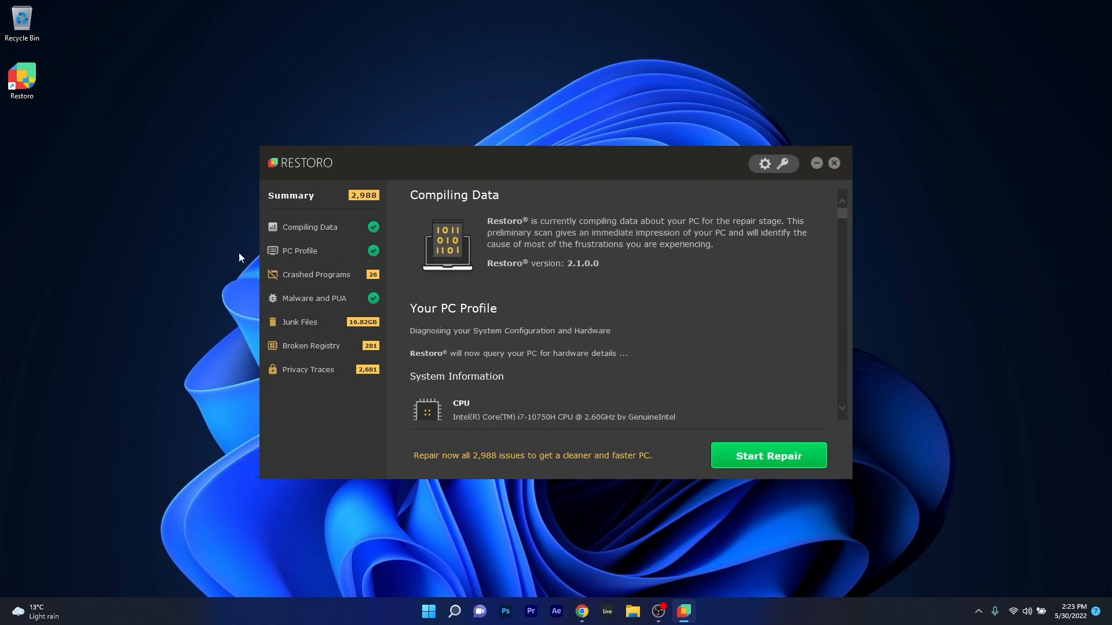
{"action": "mouse_move", "coordinate": [308, 254]}
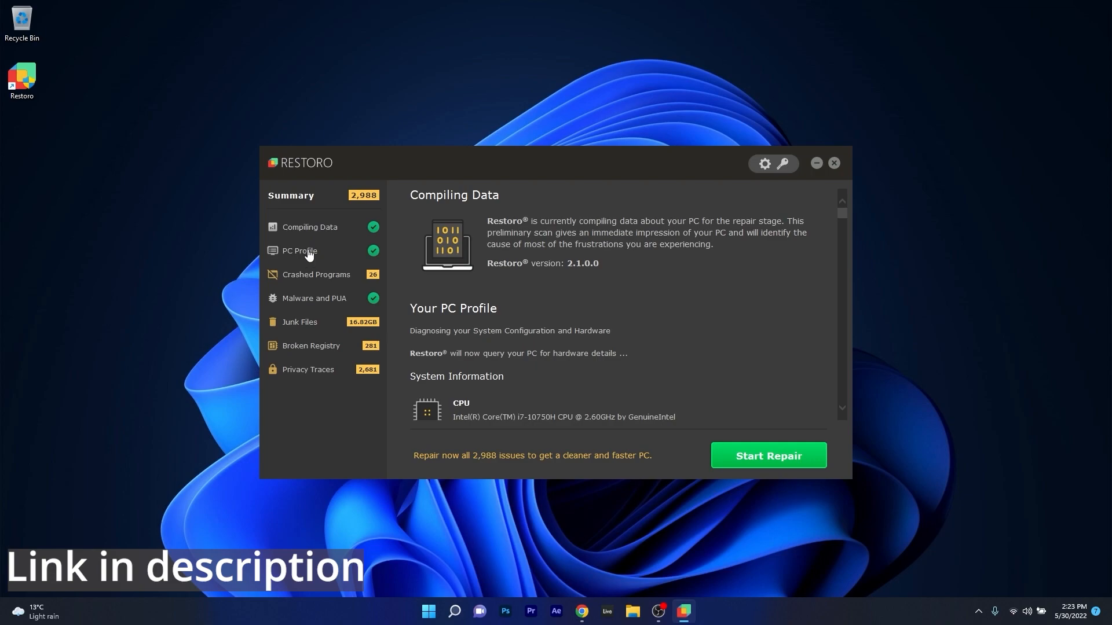